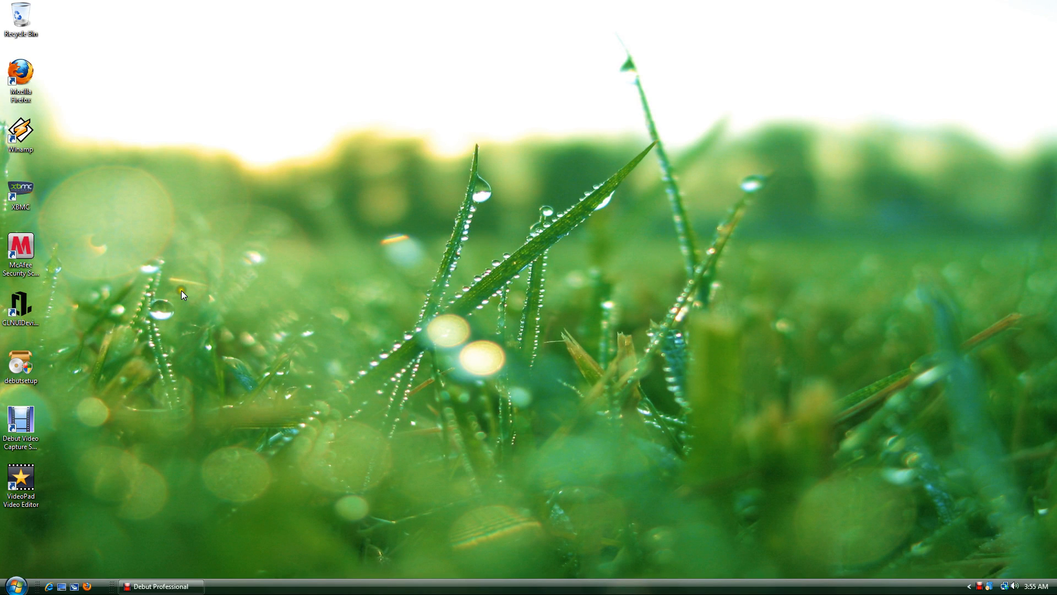
pyautogui.moveTo(53, 191)
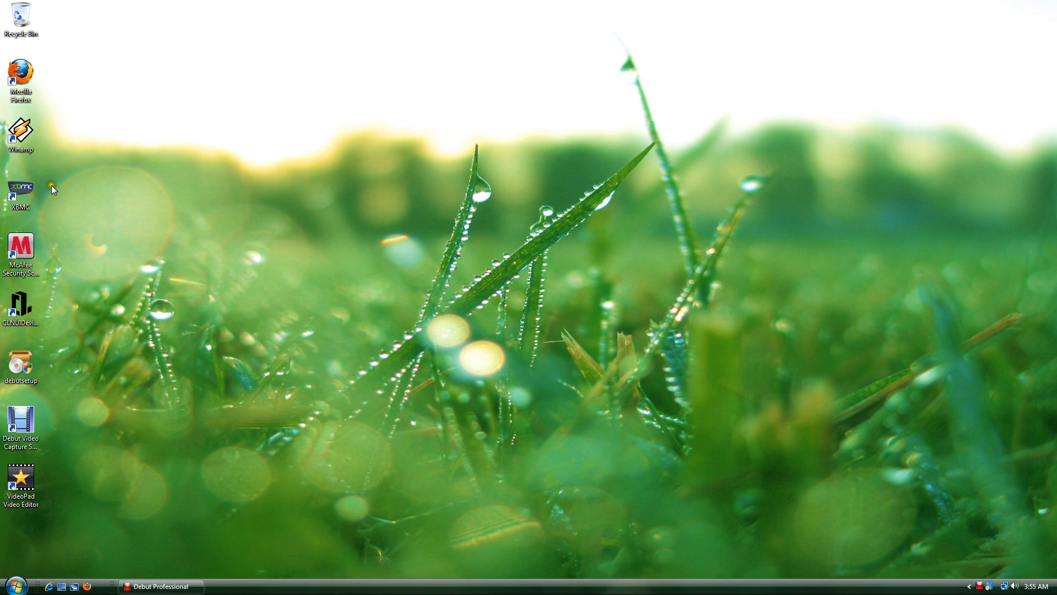
pyautogui.moveTo(61, 190)
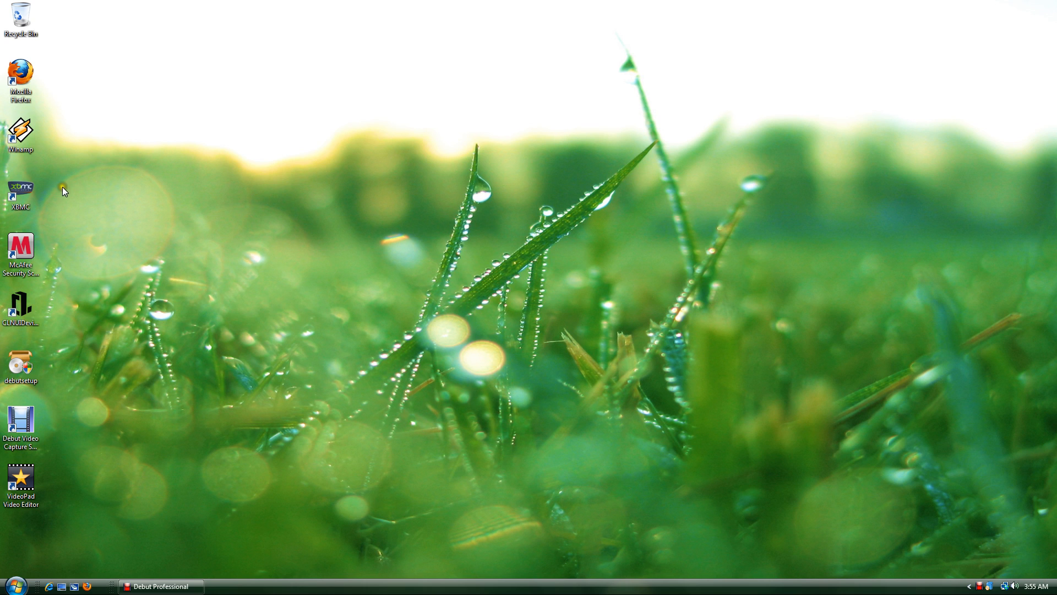
# Launch XBMC Media Center from the desktop icon
pyautogui.click(21, 189)
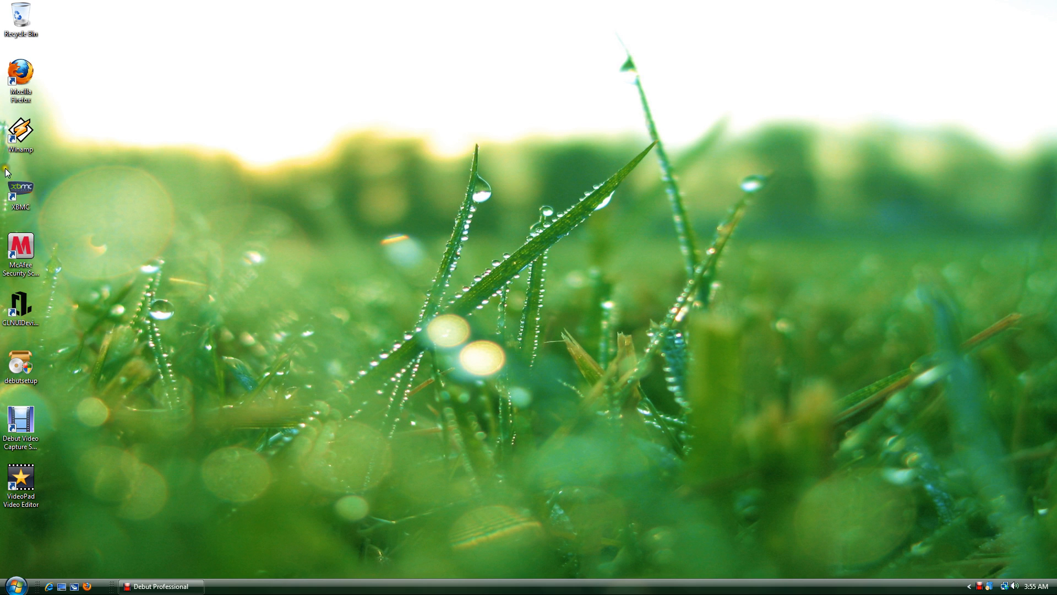
pyautogui.moveTo(47, 200)
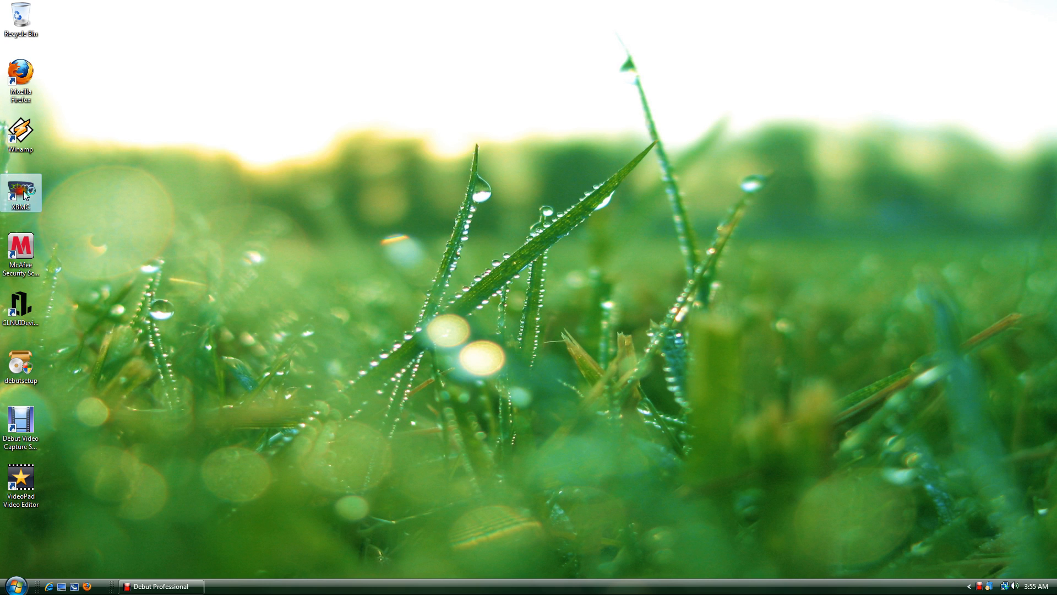
pyautogui.doubleClick(21, 191)
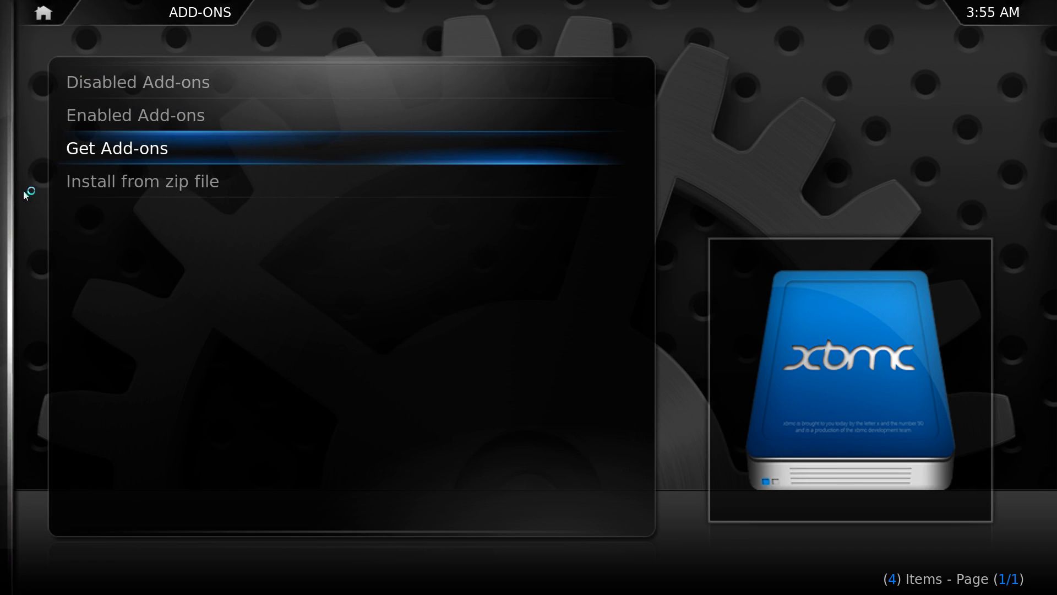
# Browse into Get Add-ons > XBMC.org Add-ons > Video Add-ons and scroll the list
pyautogui.click(116, 148)
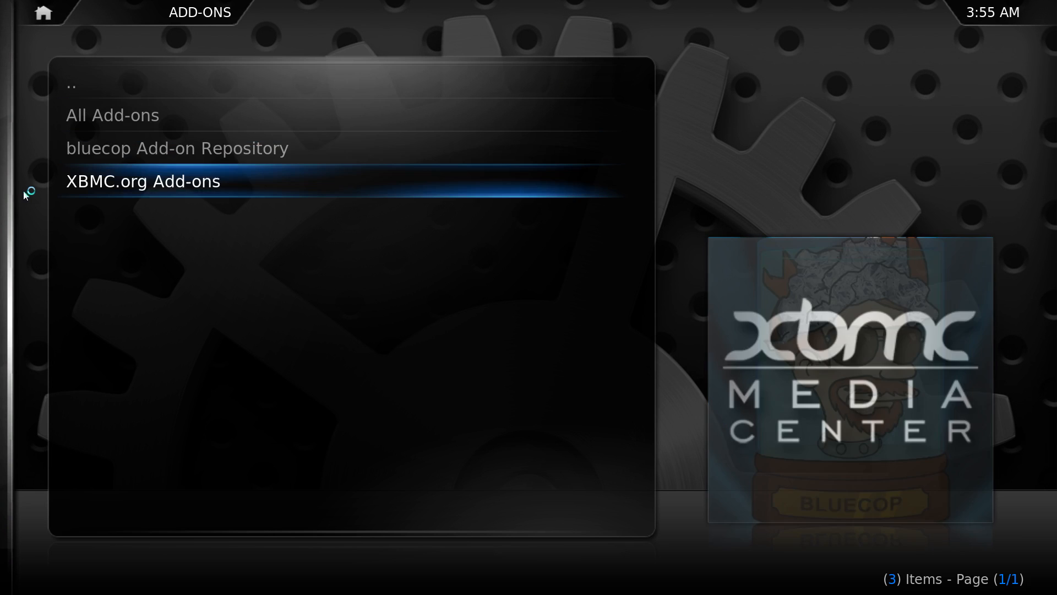
pyautogui.click(142, 181)
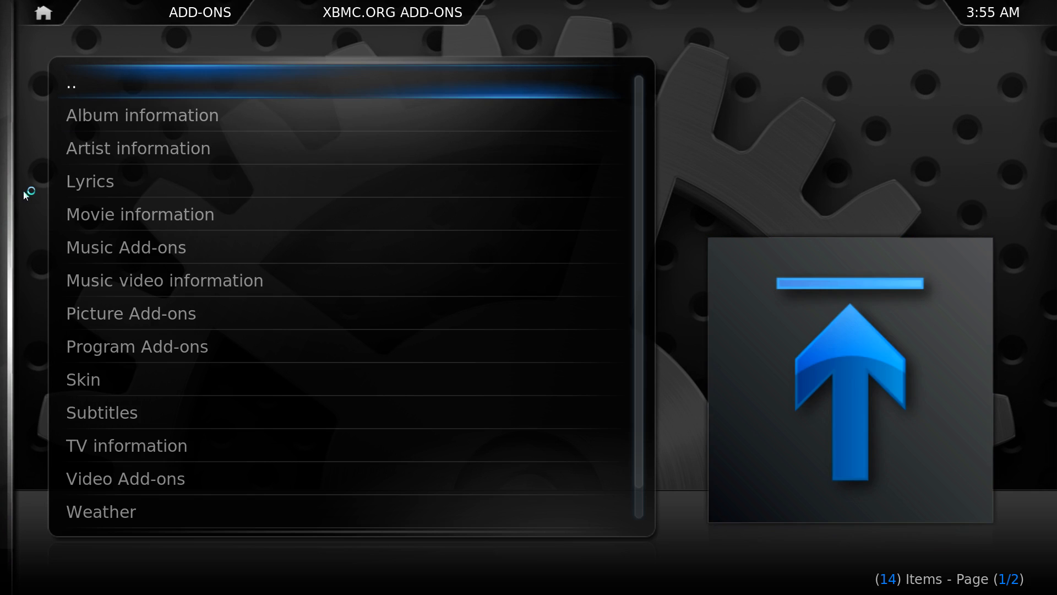
pyautogui.scroll(-3)
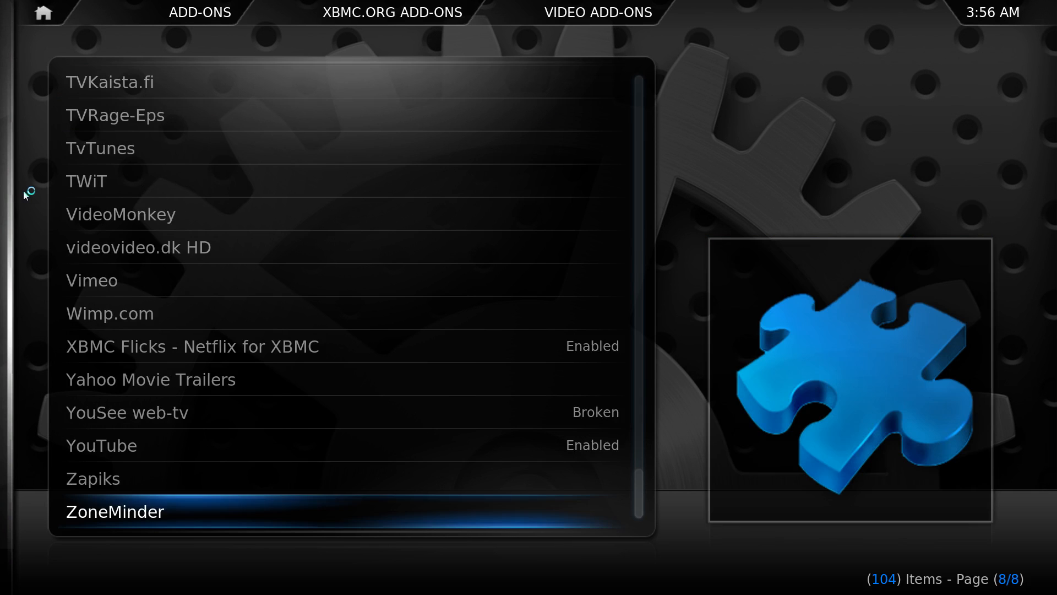
pyautogui.press('Up')
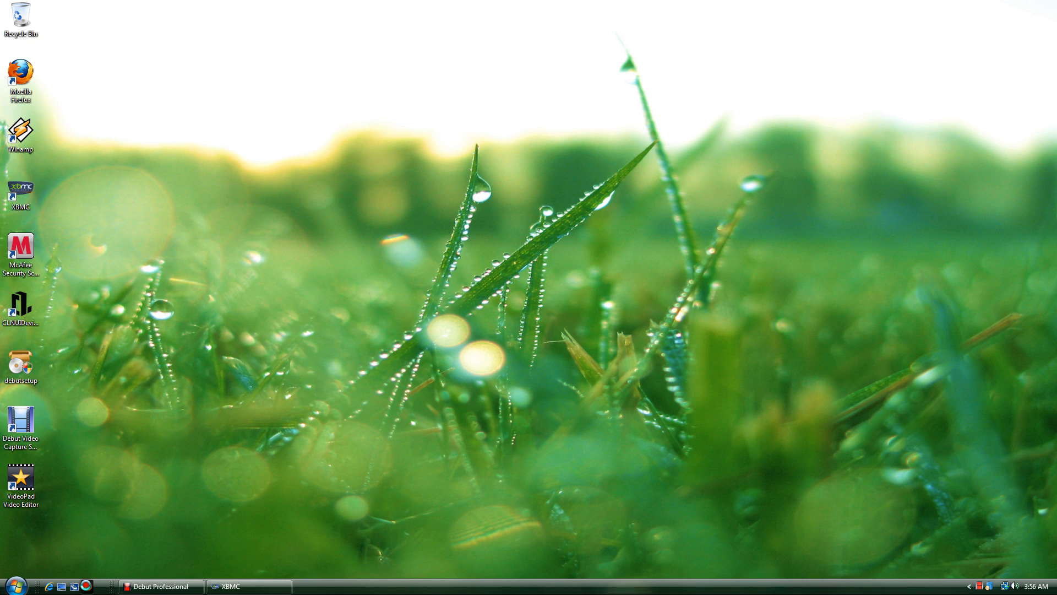
pyautogui.moveTo(194, 125)
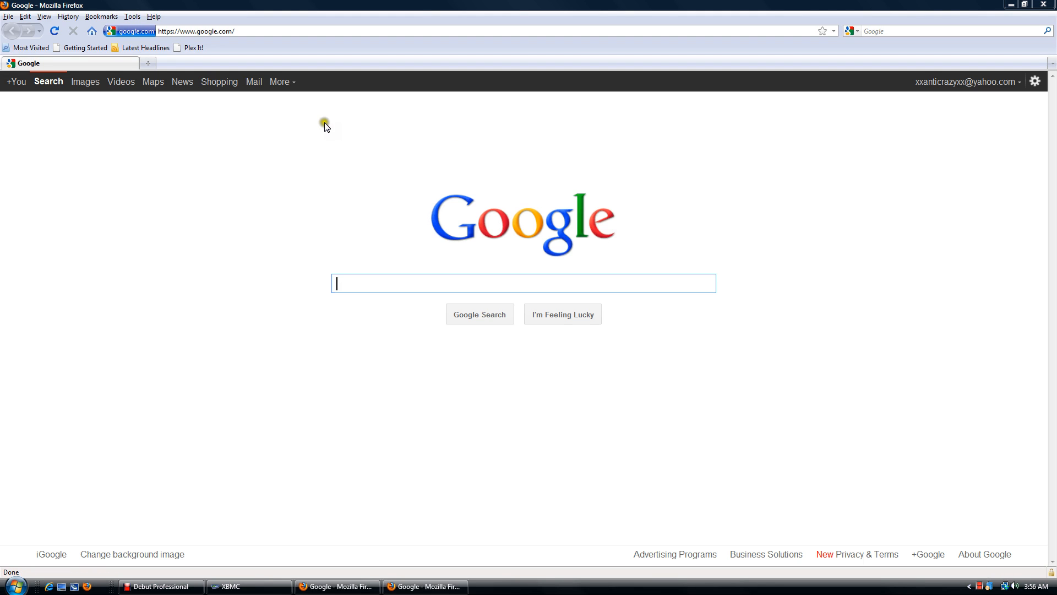
pyautogui.moveTo(91, 42)
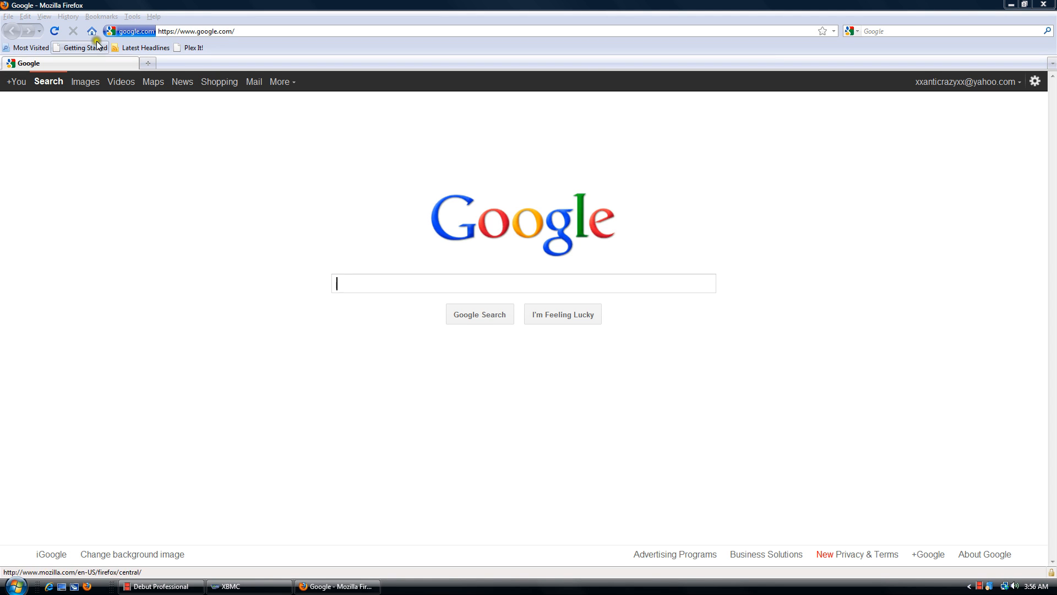
# Revisit the bluecop-xbmc-repo downloads page from Firefox history, then return to XBMC settings
pyautogui.click(67, 17)
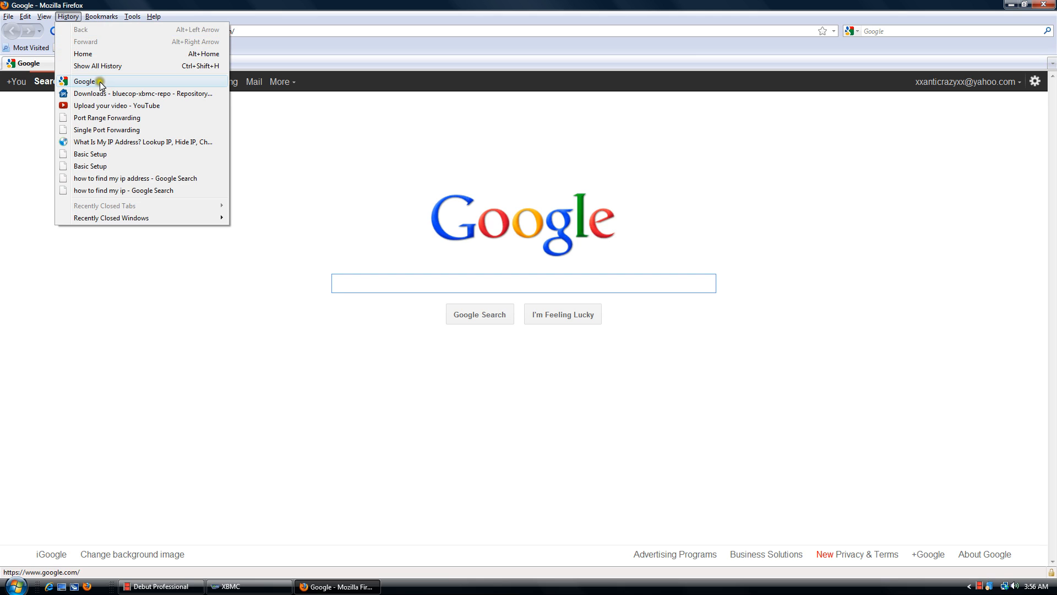
pyautogui.click(142, 92)
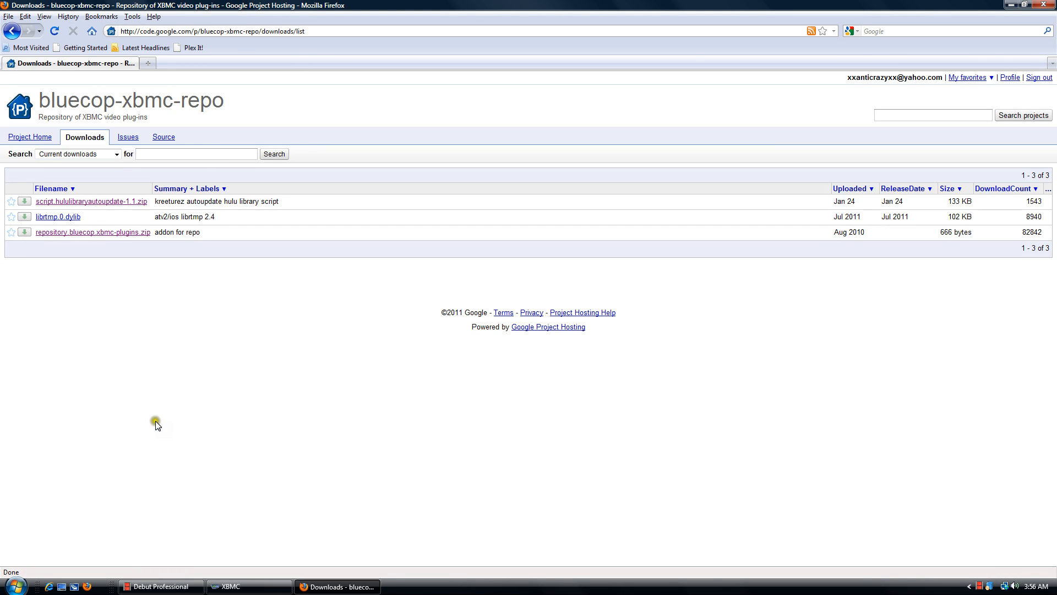
pyautogui.moveTo(127, 208)
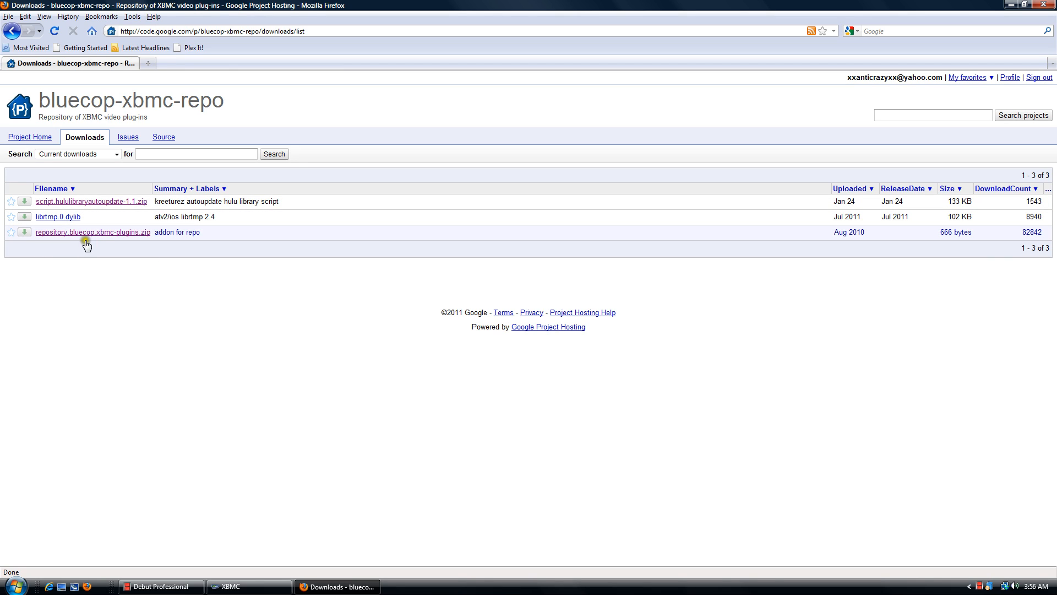
pyautogui.moveTo(131, 240)
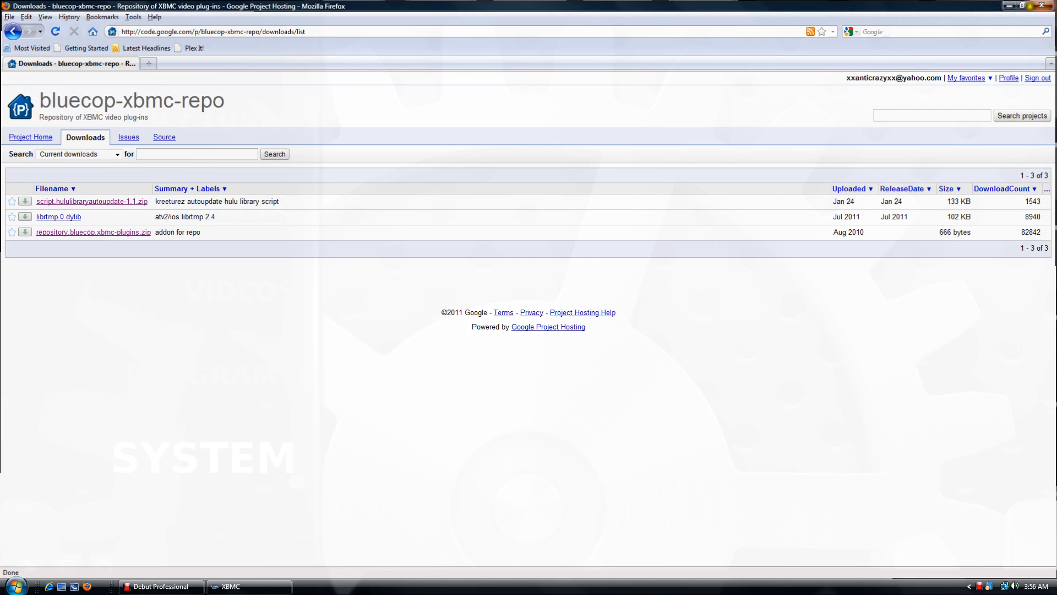
pyautogui.click(248, 586)
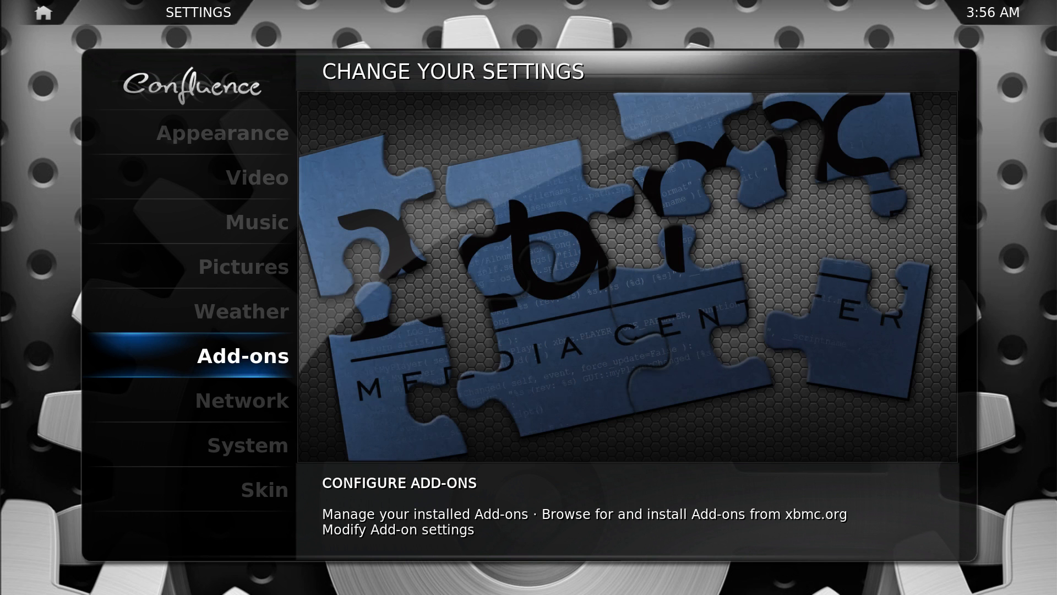
# Start Install from zip file in Add-ons settings and browse the C: drive to the acer pc user folder
pyautogui.click(241, 355)
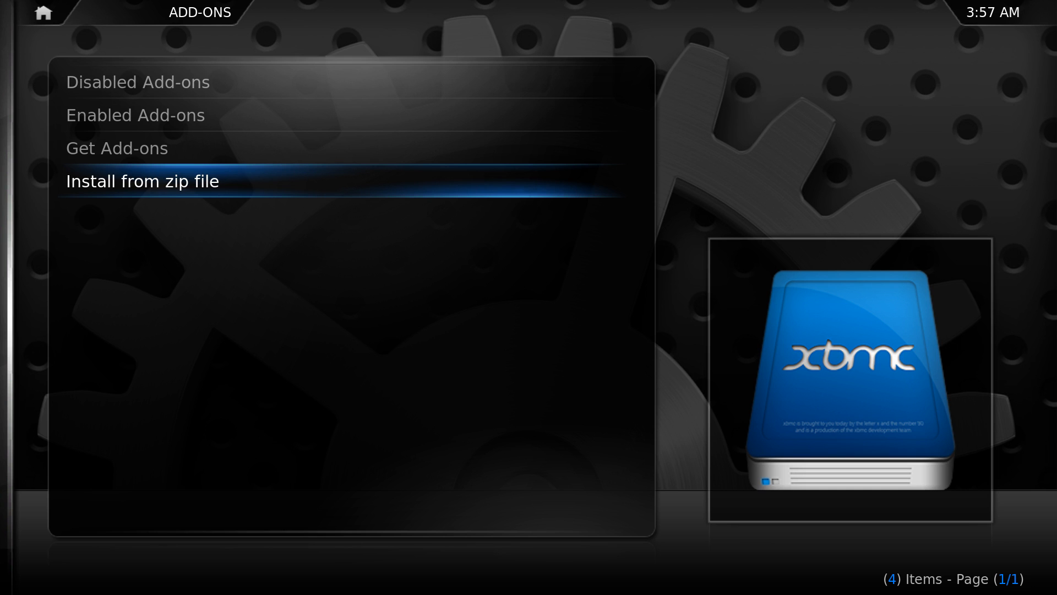
pyautogui.click(142, 181)
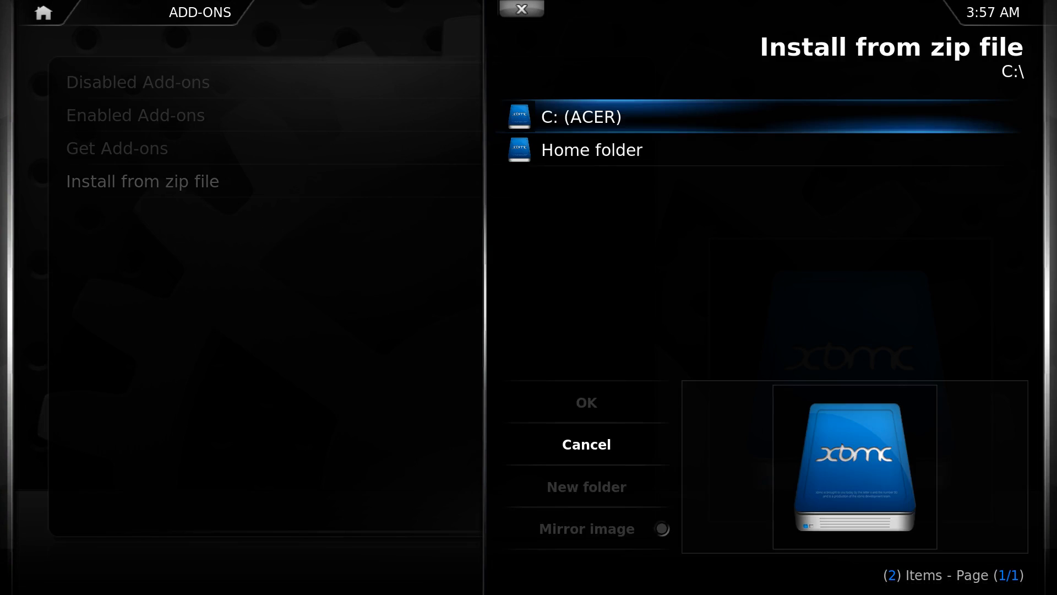
pyautogui.doubleClick(580, 116)
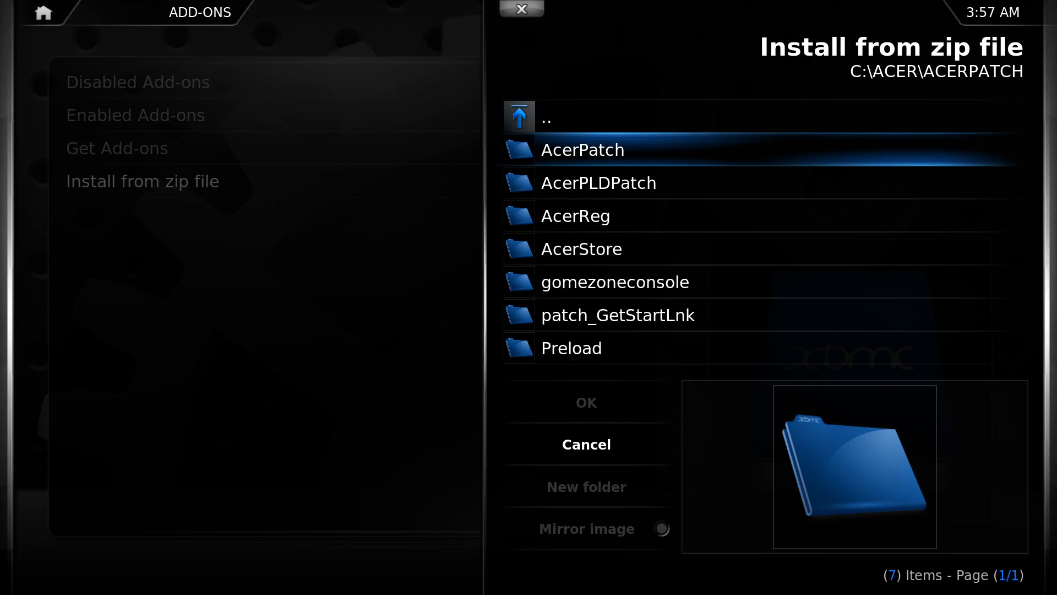
pyautogui.click(546, 117)
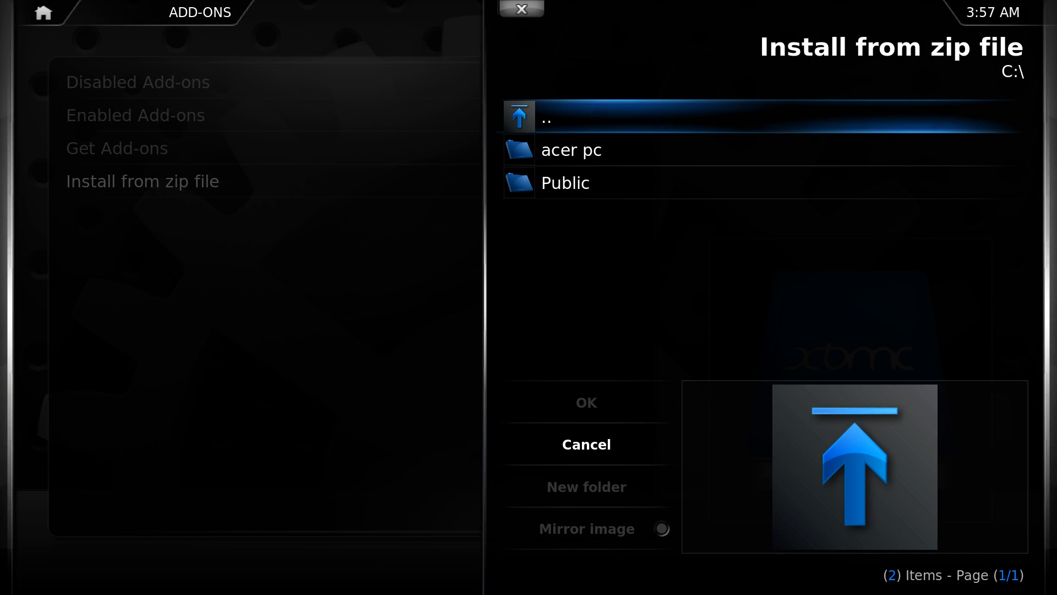
pyautogui.doubleClick(571, 148)
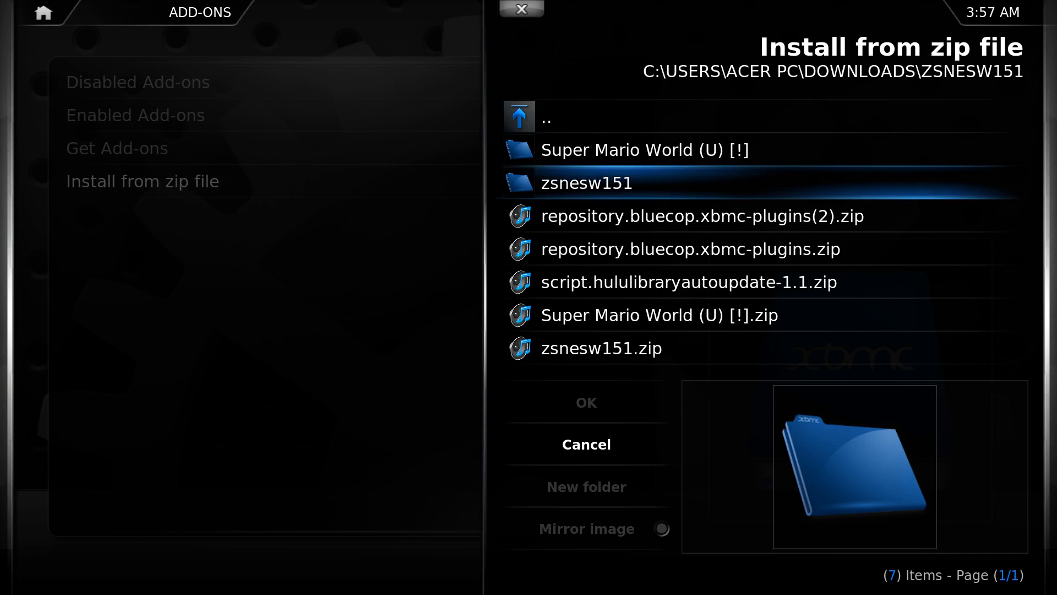
# Select the bluecop repository zip in the Downloads folder to install it
pyautogui.click(692, 216)
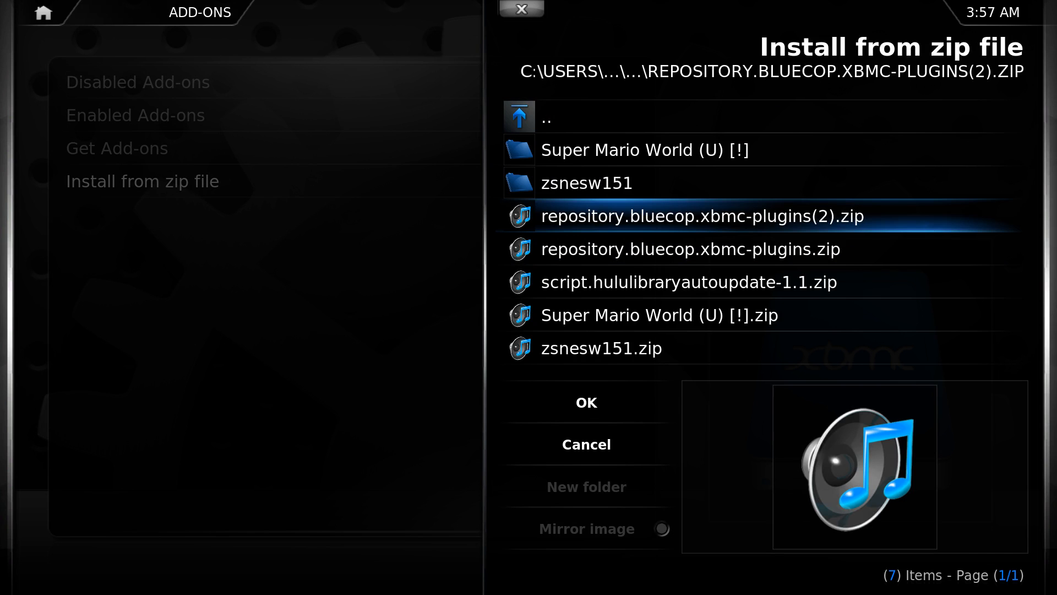
pyautogui.click(546, 116)
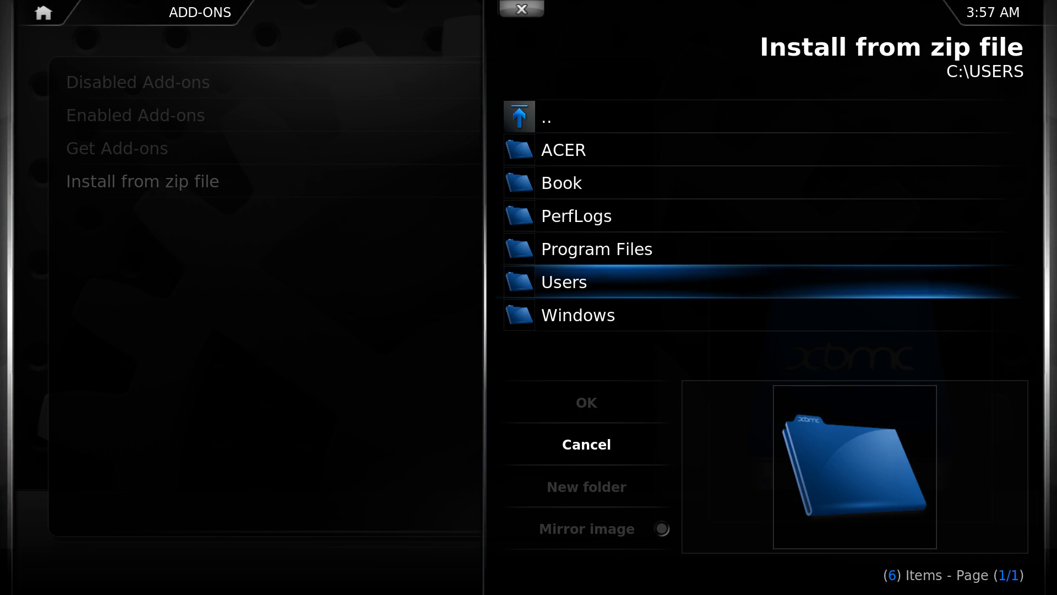
pyautogui.click(584, 444)
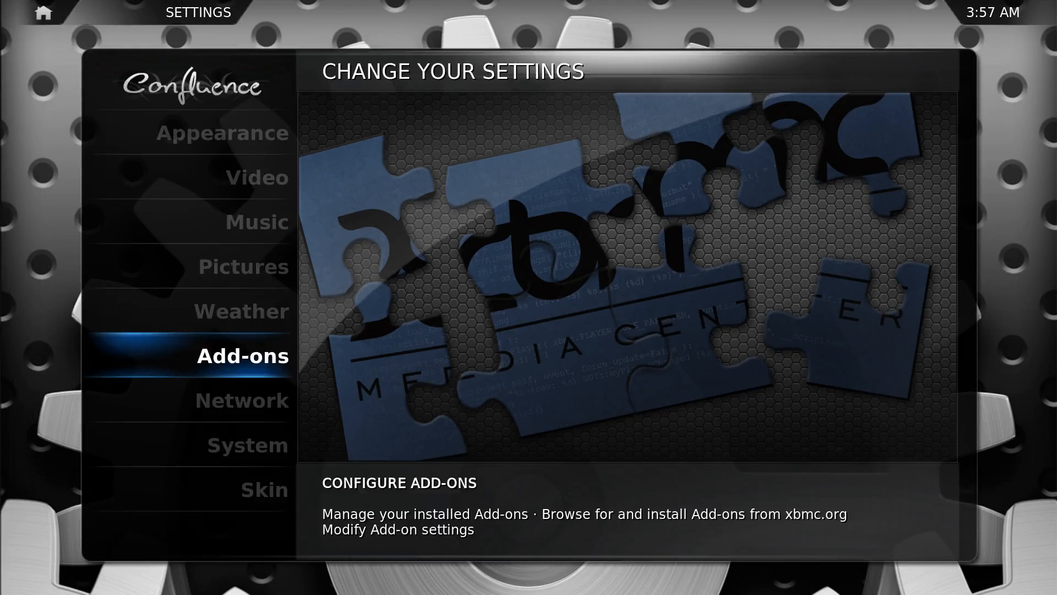
# Navigate Add-ons > bluecop Add-on Repository > Video Add-ons and show the Hulu add-on's details and settings
pyautogui.click(241, 356)
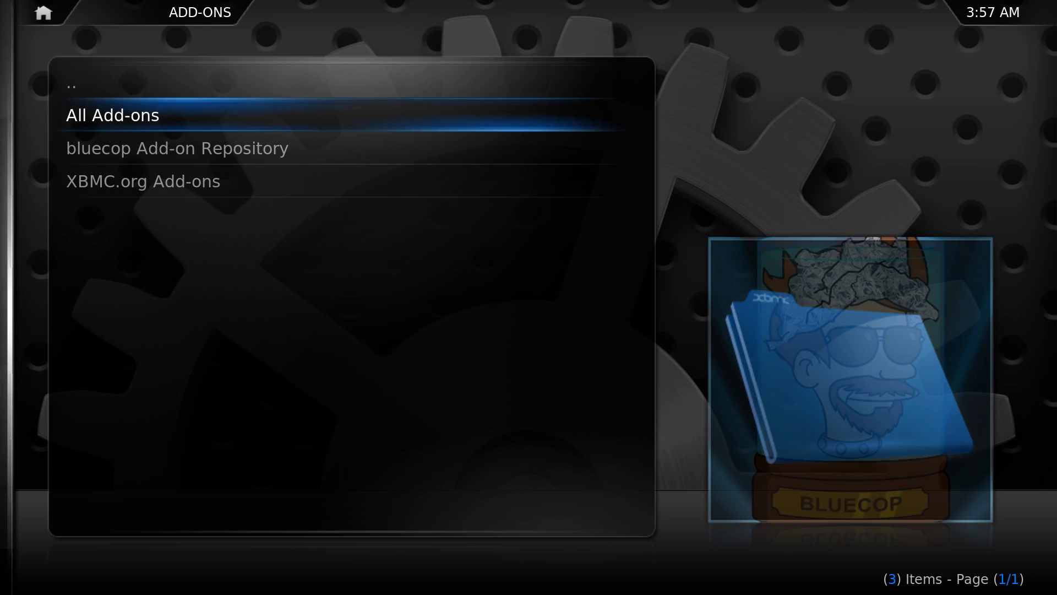
pyautogui.click(176, 147)
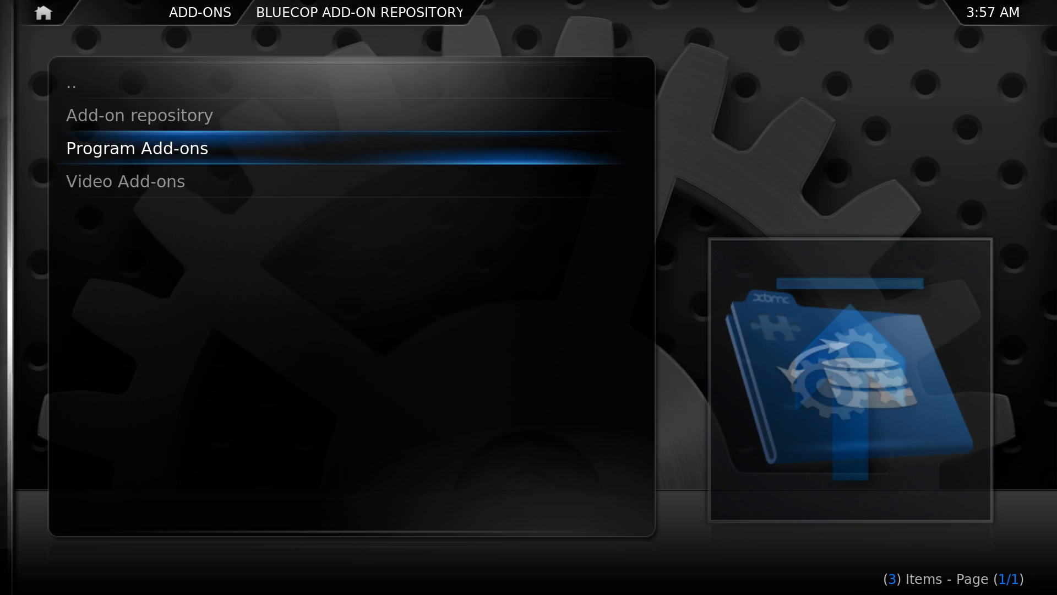
pyautogui.click(126, 180)
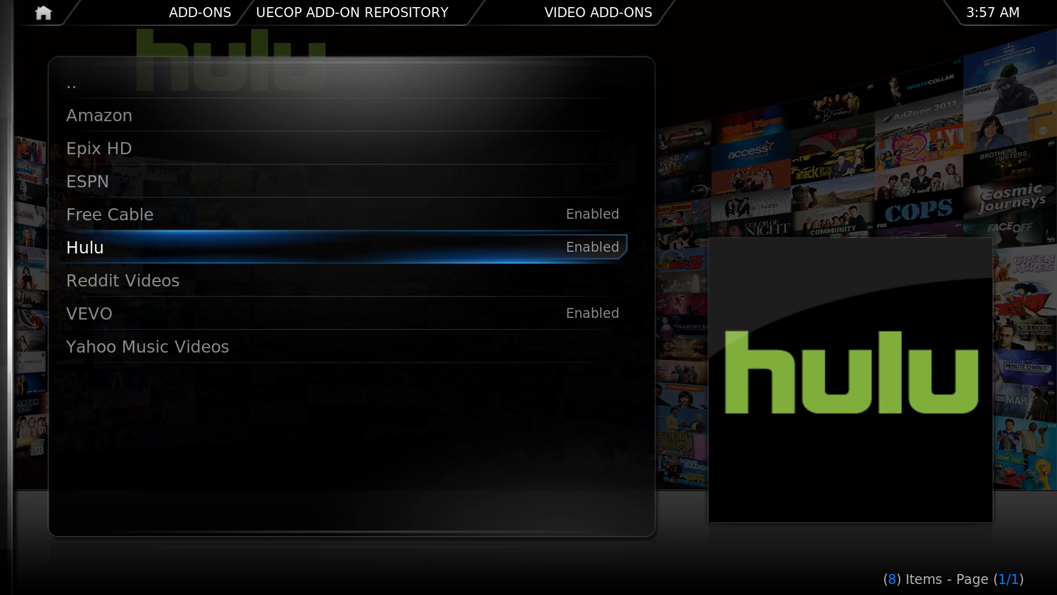
pyautogui.click(84, 247)
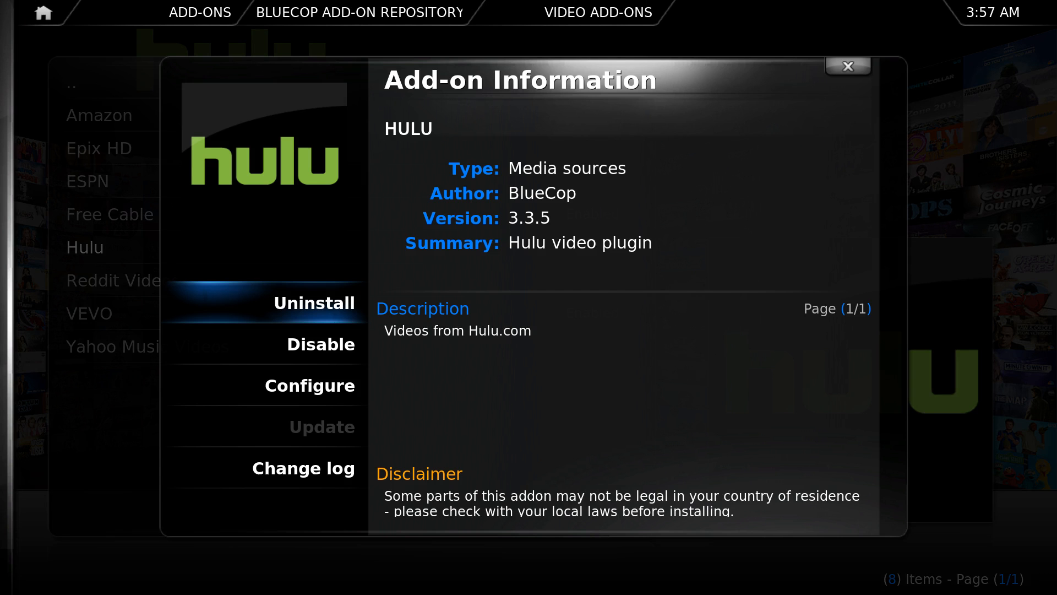
pyautogui.click(309, 385)
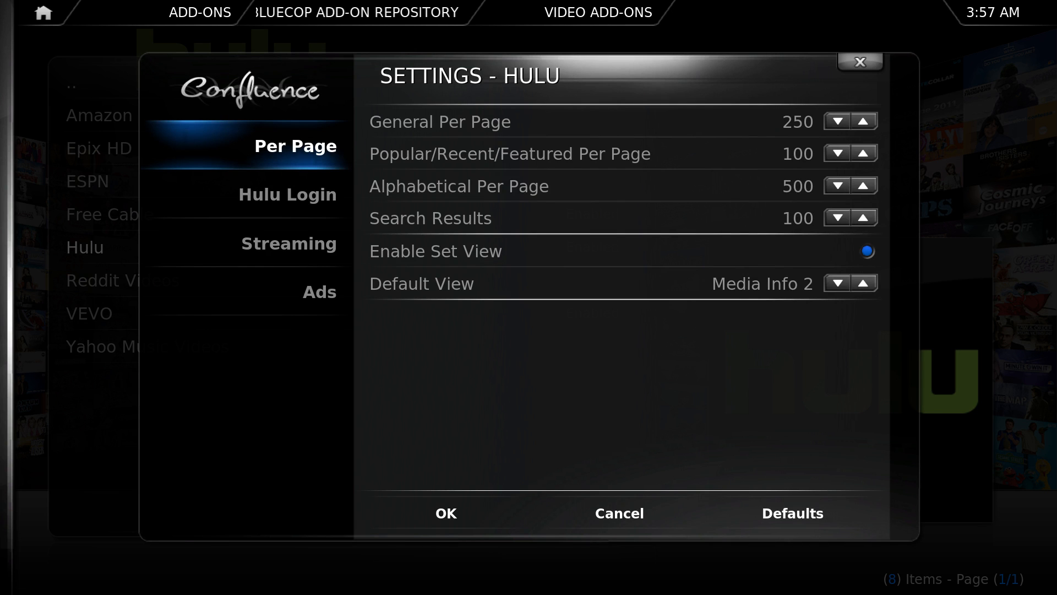
# Show the Hulu Login settings with login enabled and account credentials entered
pyautogui.click(288, 194)
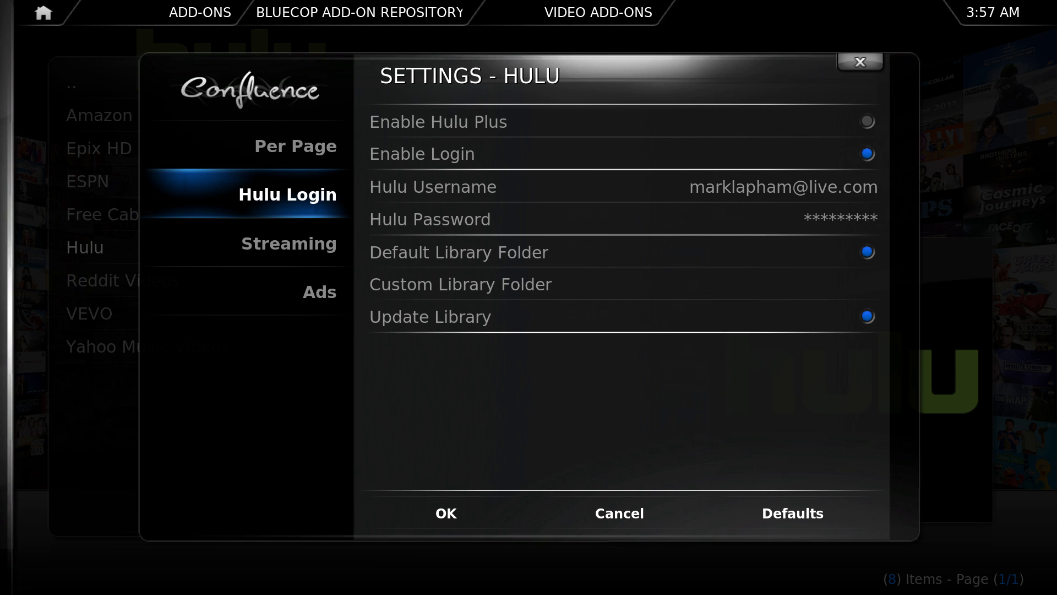
pyautogui.moveTo(444, 512)
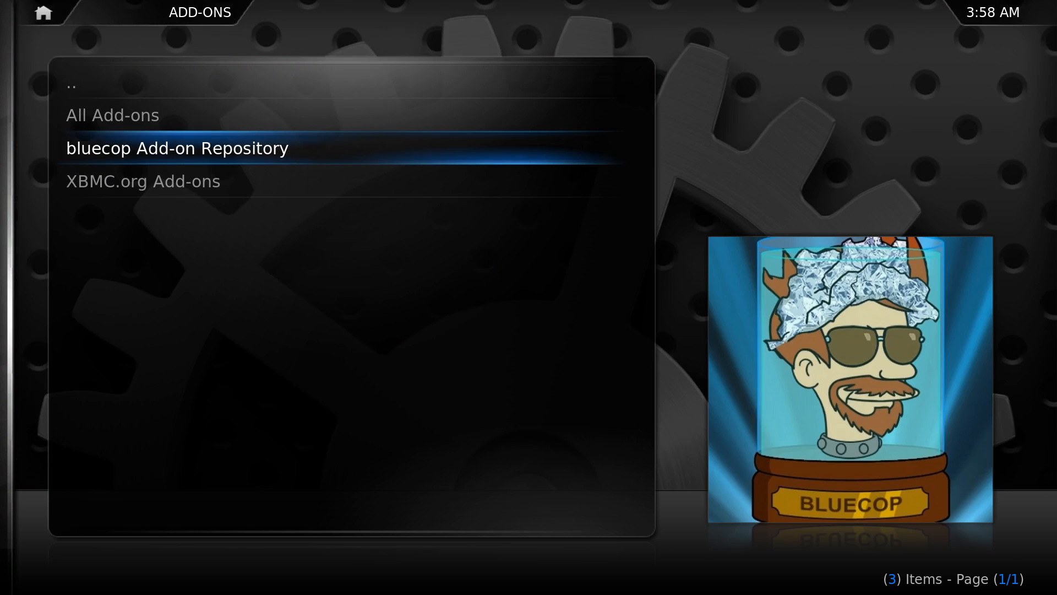
# Browse XBMC.org Add-ons > Video Add-ons down to XBMC Flicks - Netflix for XBMC and show its details
pyautogui.click(143, 181)
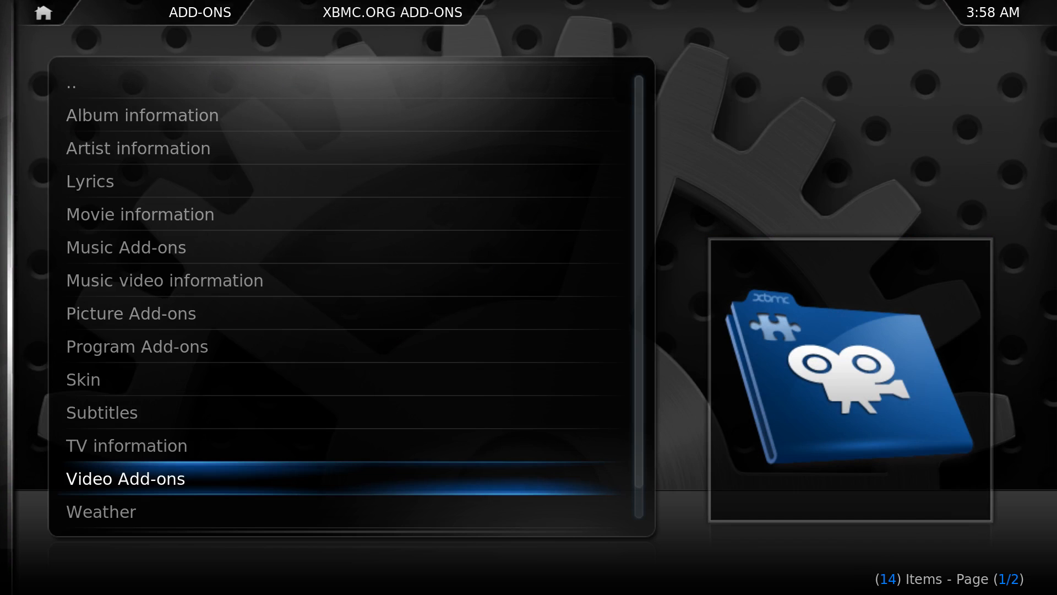
pyautogui.click(124, 477)
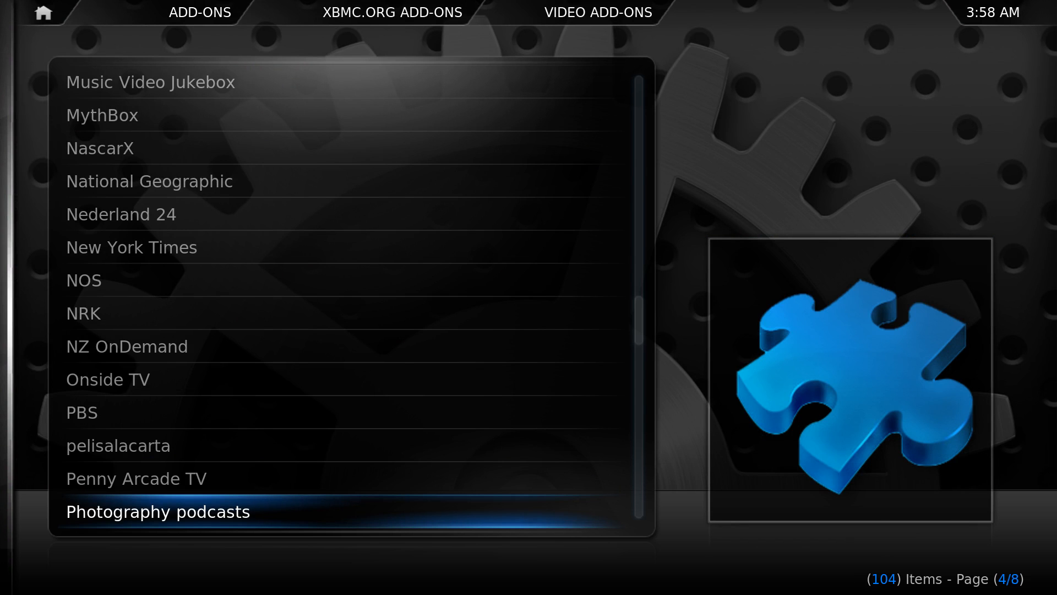
pyautogui.scroll(-3)
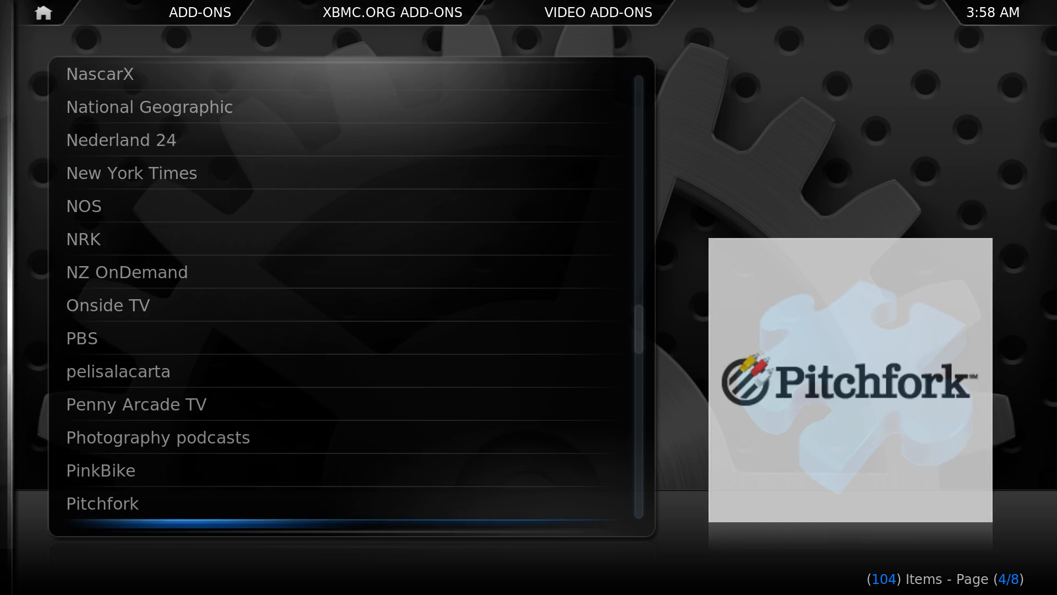
pyautogui.scroll(-3)
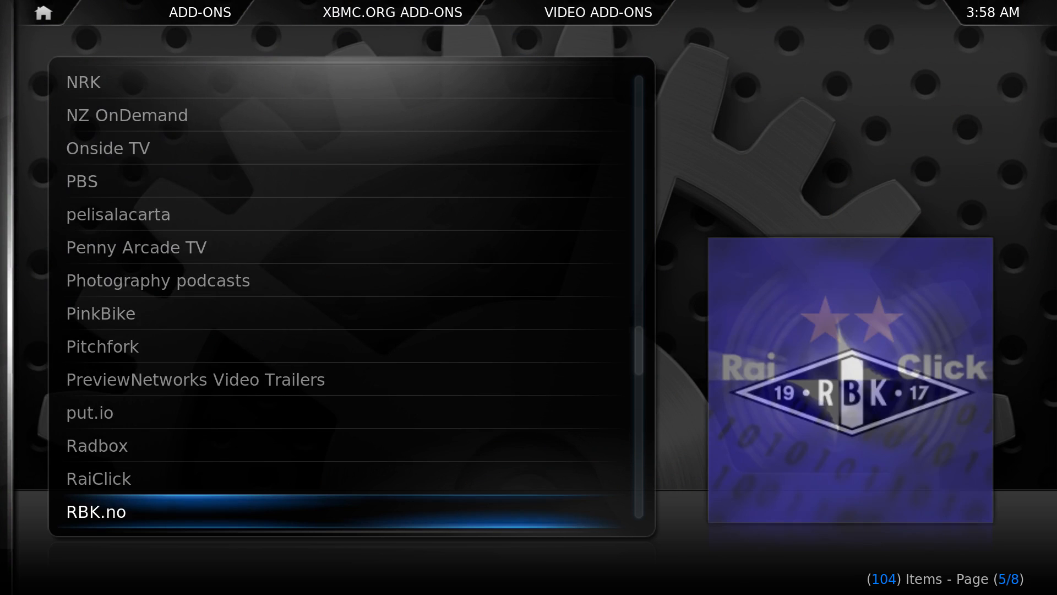
pyautogui.scroll(-3)
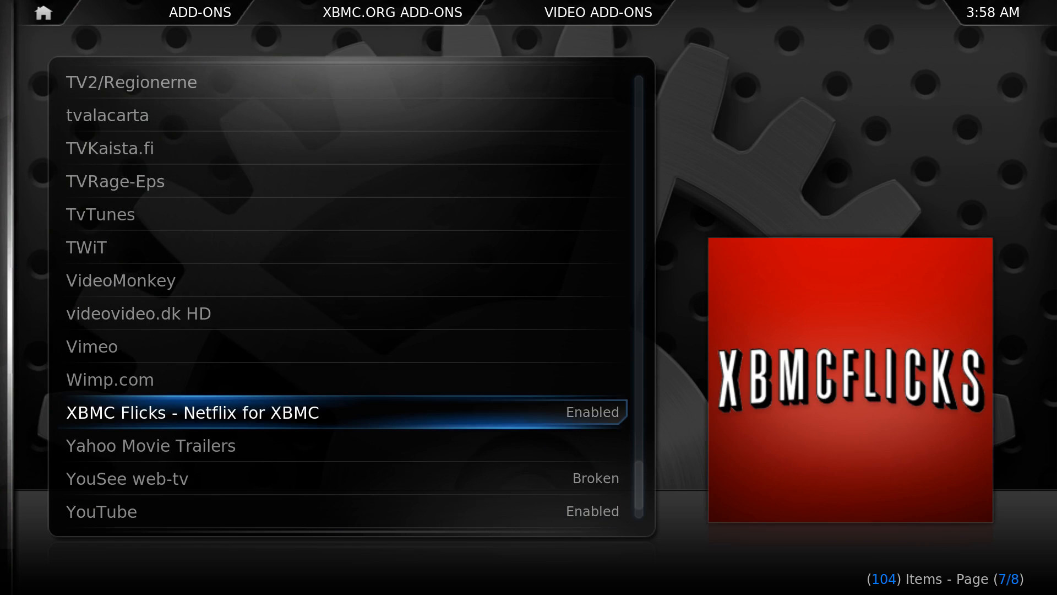
pyautogui.click(192, 412)
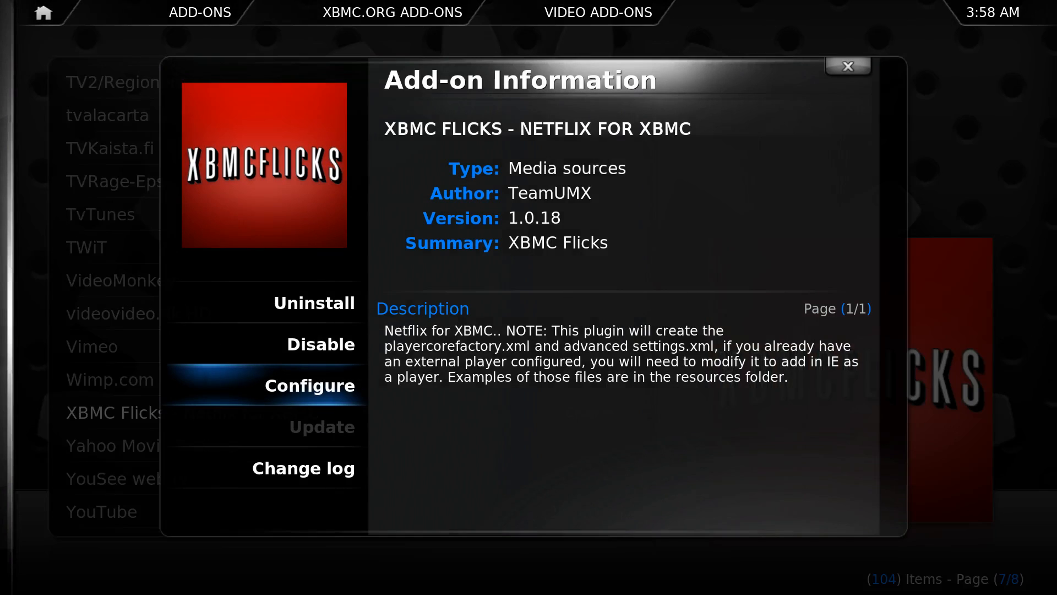
# Review the XBMC Flicks General, Debugging and Miscellaneous settings sections
pyautogui.click(309, 386)
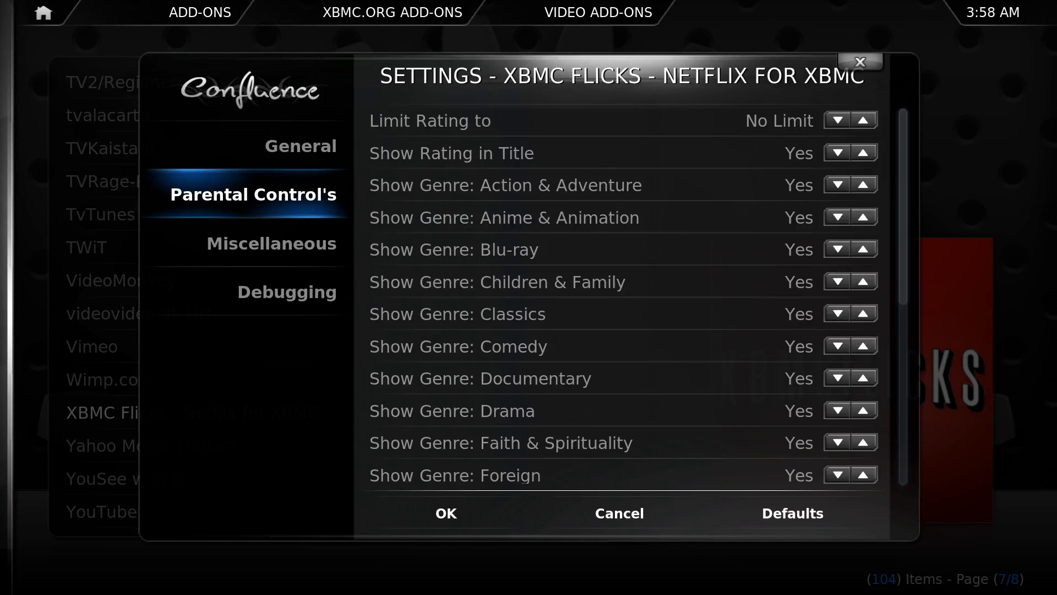
pyautogui.click(300, 145)
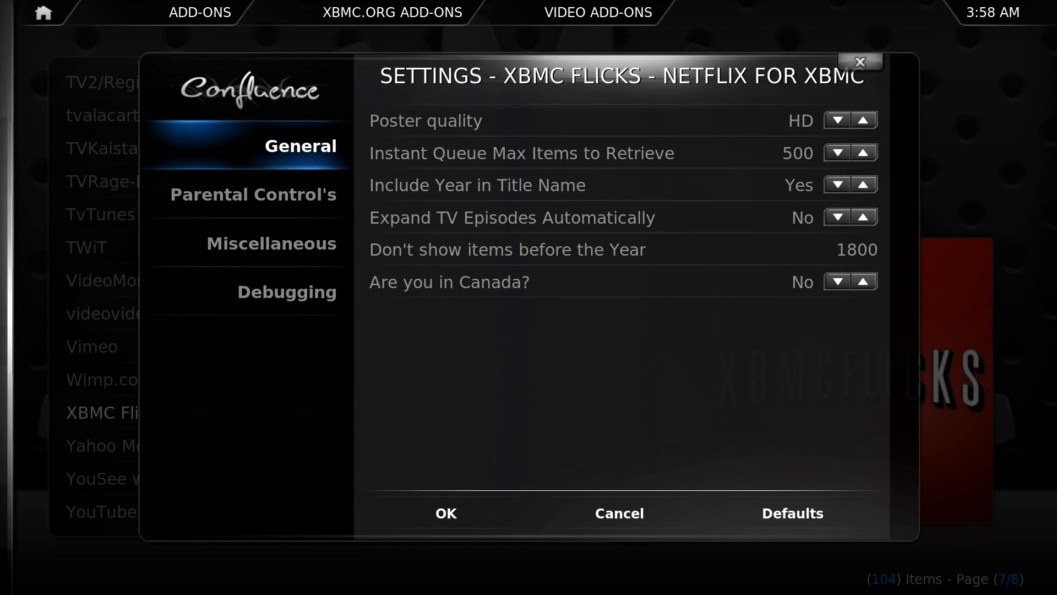
pyautogui.click(287, 292)
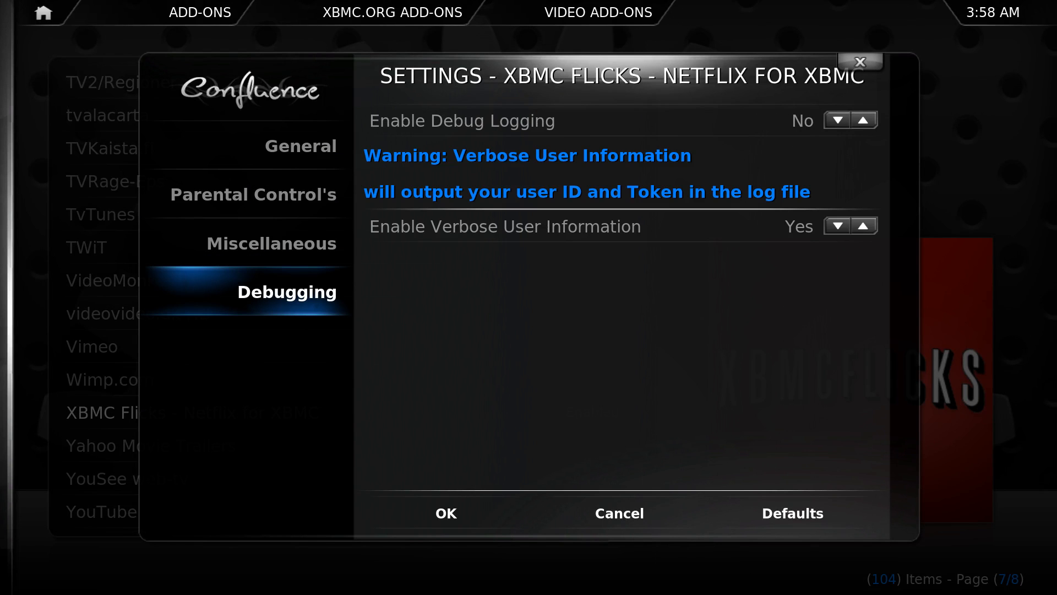
pyautogui.click(301, 145)
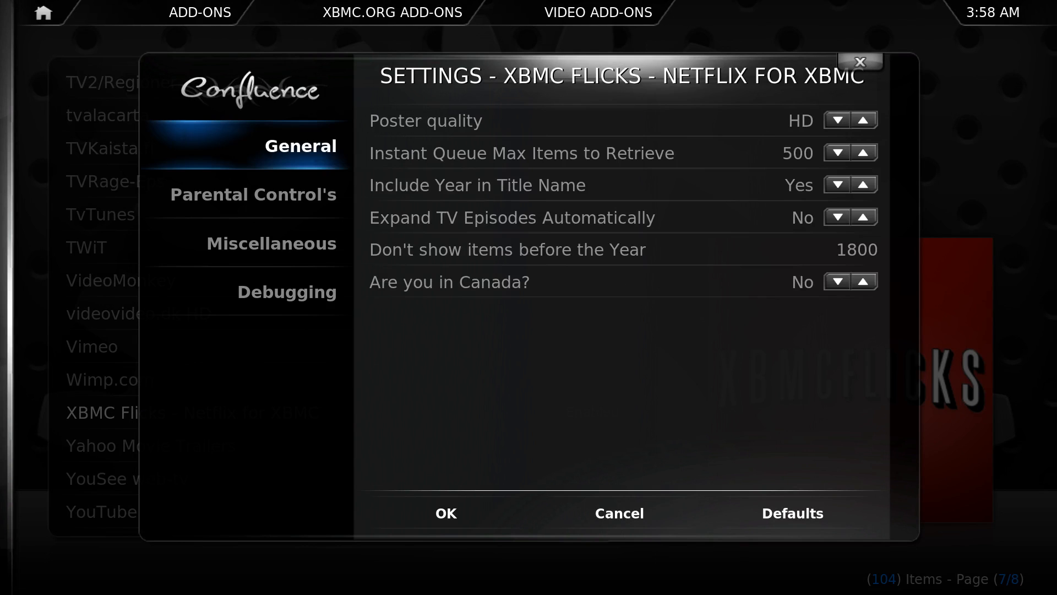
pyautogui.click(271, 242)
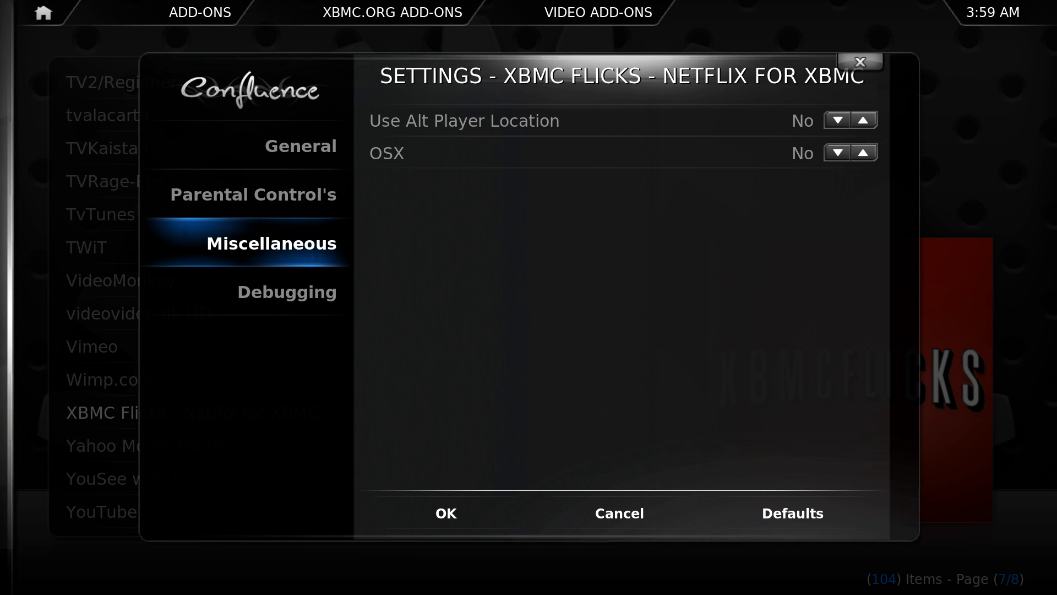
# Review the Parental Control settings, close the XBMC Flicks dialog and back out of the repositories list
pyautogui.click(253, 193)
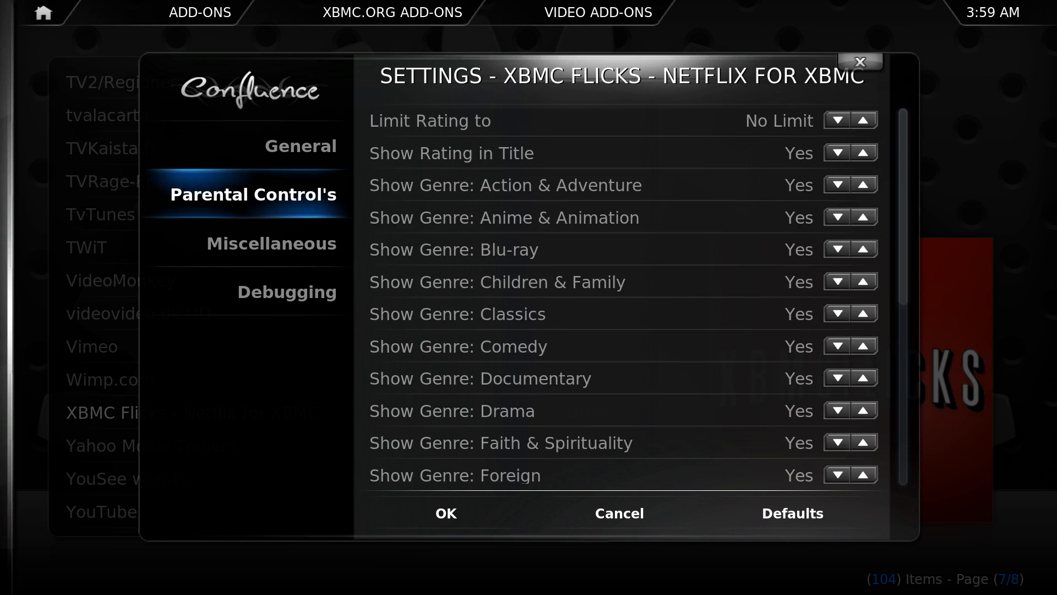
pyautogui.click(301, 145)
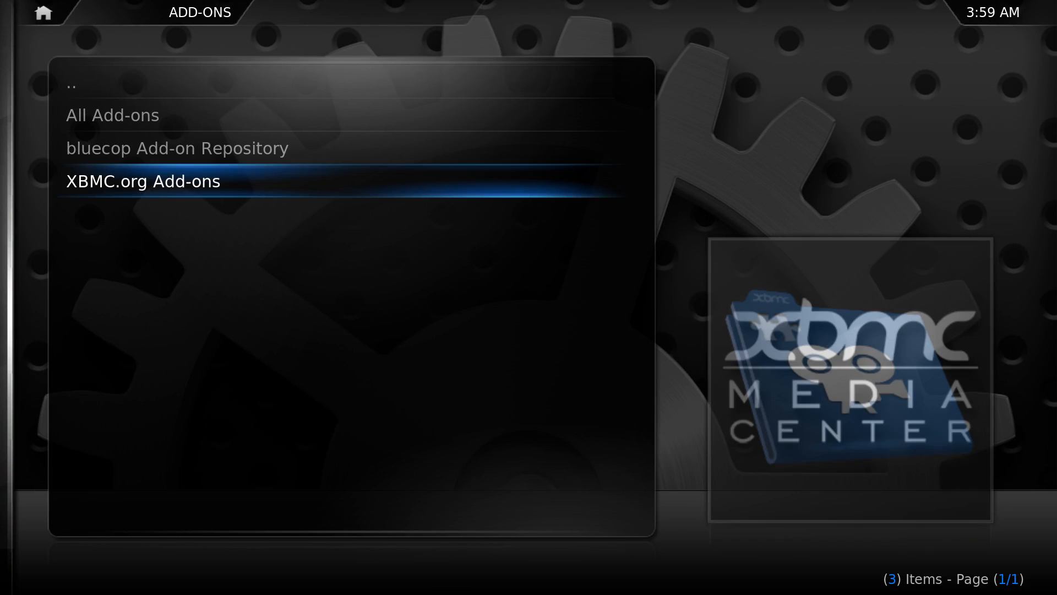
pyautogui.click(142, 180)
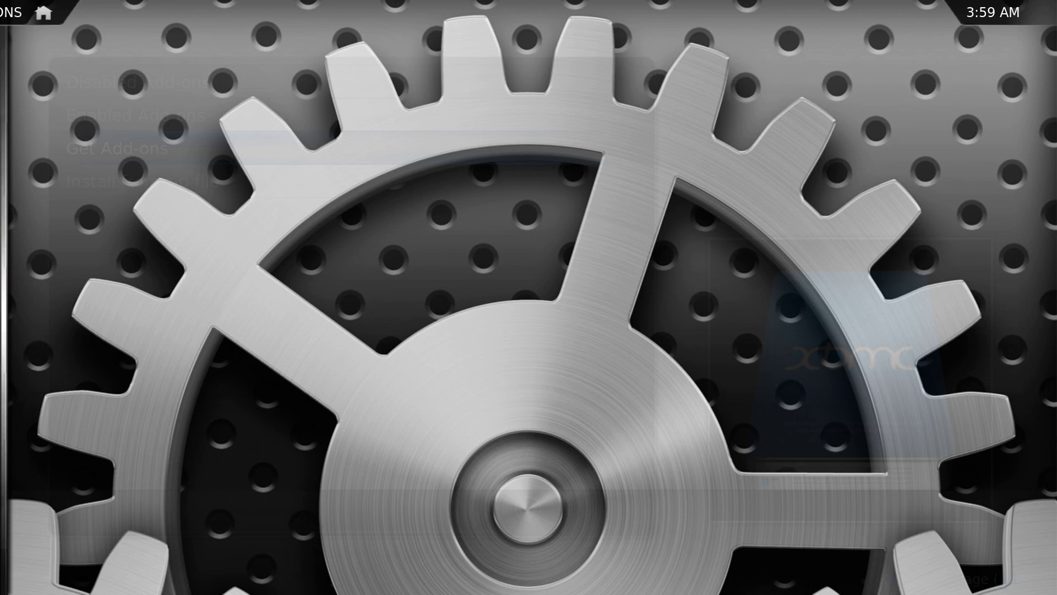